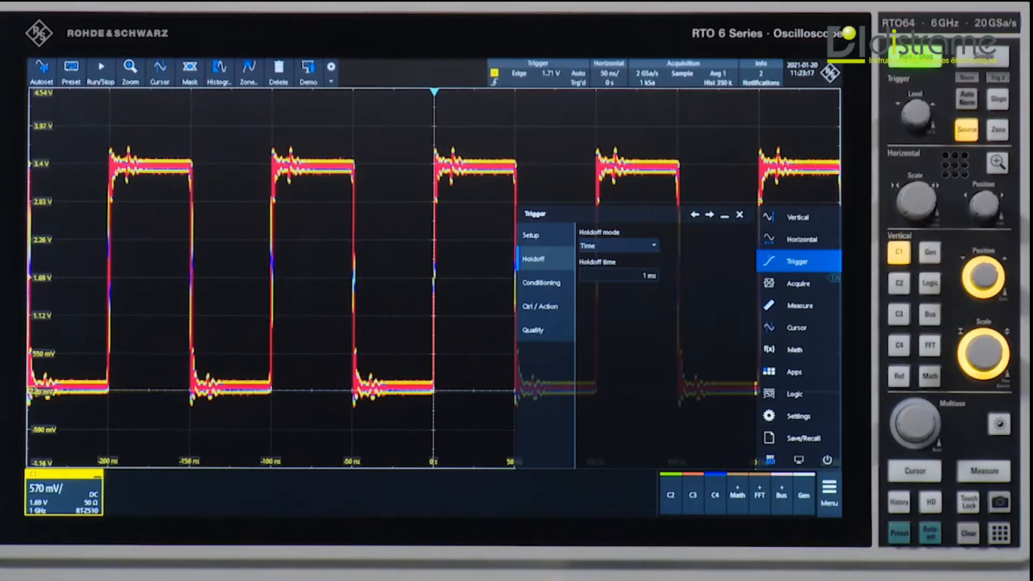
- List the trigger holdoff mode choices (Time, Events, Random, Auto, Off) while Time mode is at 1 ms
{"action": "left_click", "coordinate": [615, 245]}
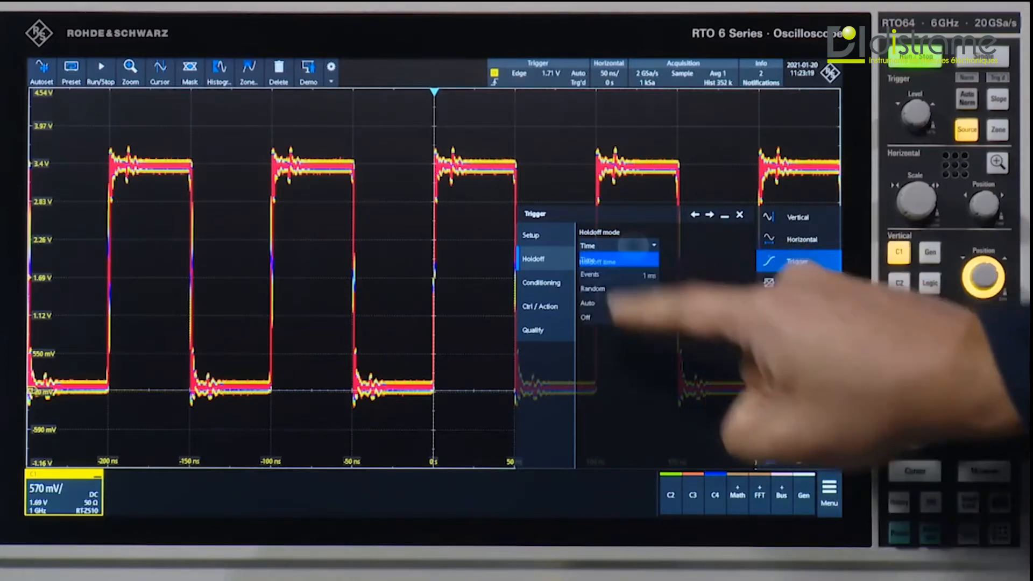